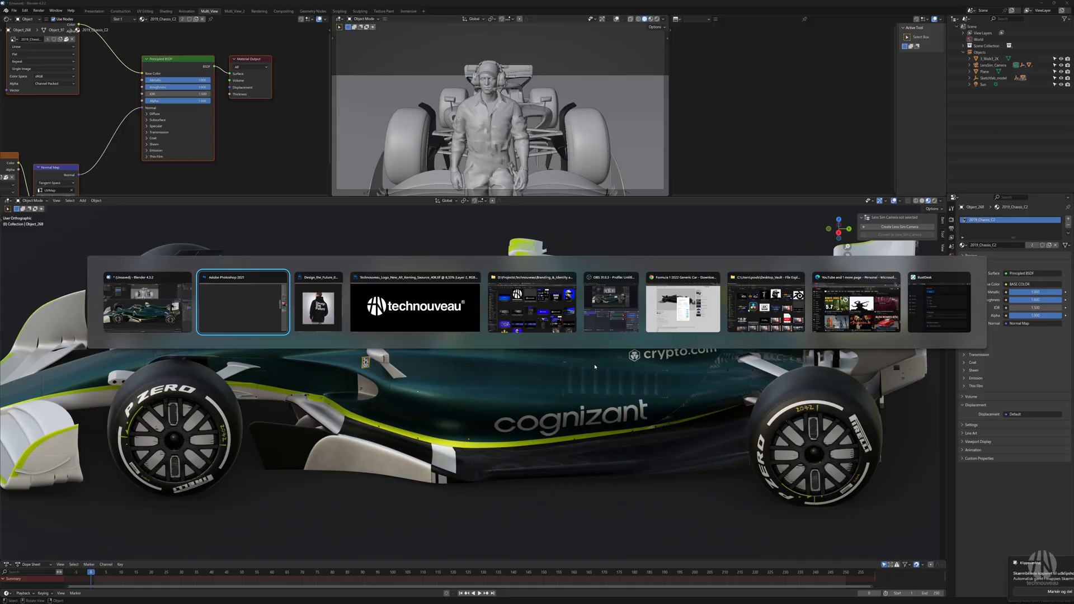
Step: Switch from the Blender car scene to the Photoshop livery document
left_click(243, 305)
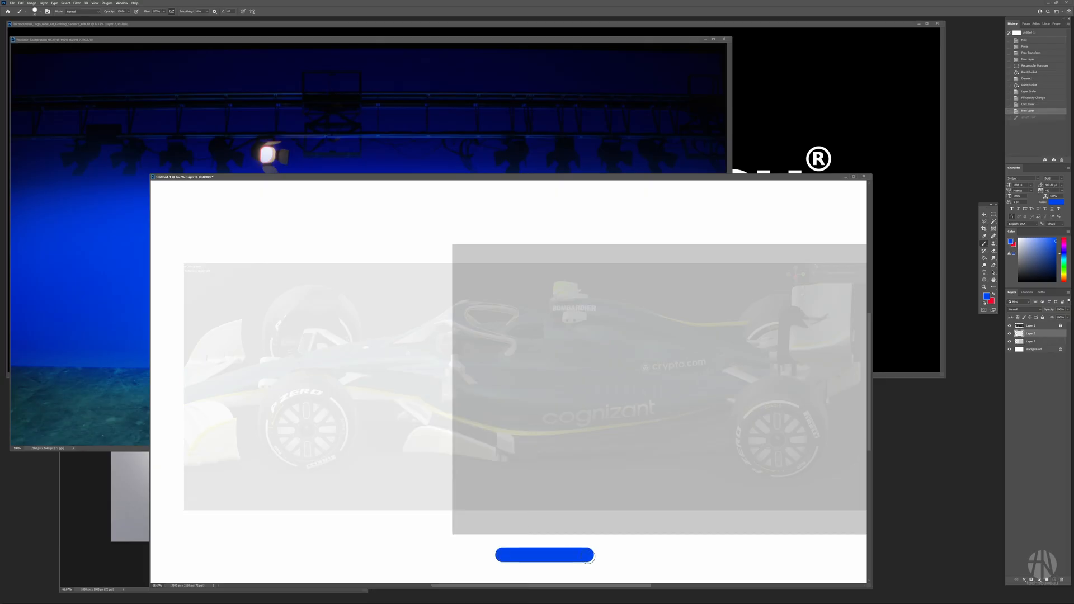
Step: Start painting the blue livery shape on the canvas beneath the technouveau logo
left_click(545, 554)
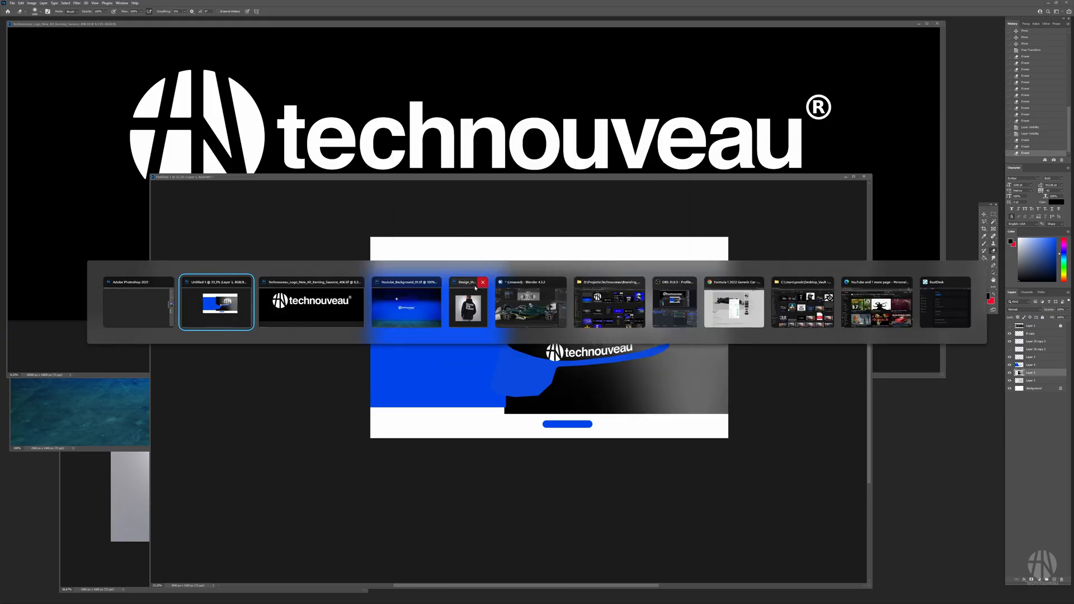
left_click(529, 303)
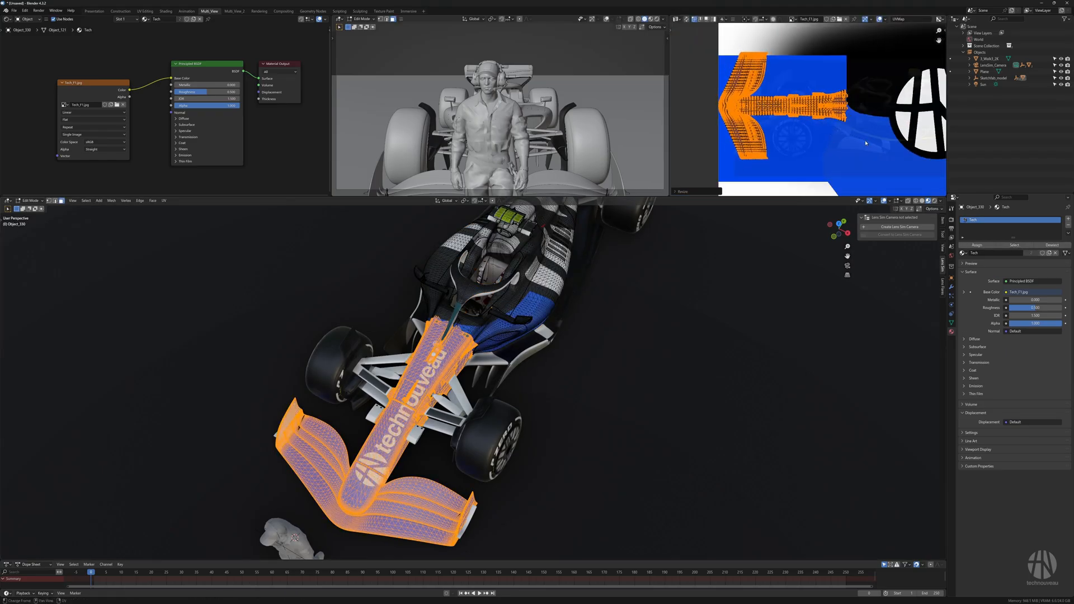
Step: Review the livery in Photoshop, return to Blender and select the next body part for projection
key("Tab")
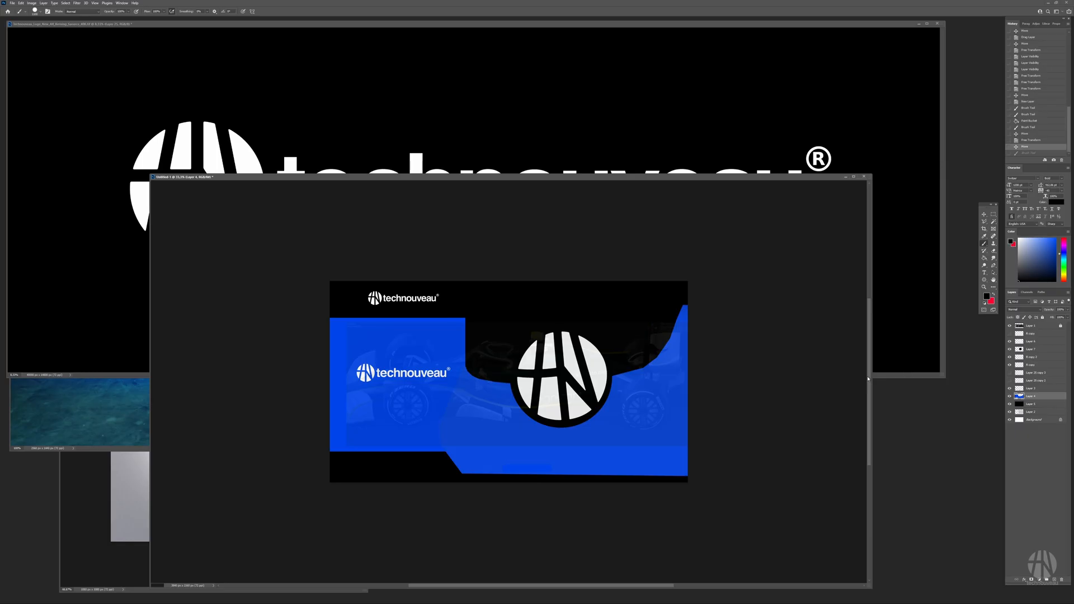
left_click(1010, 349)
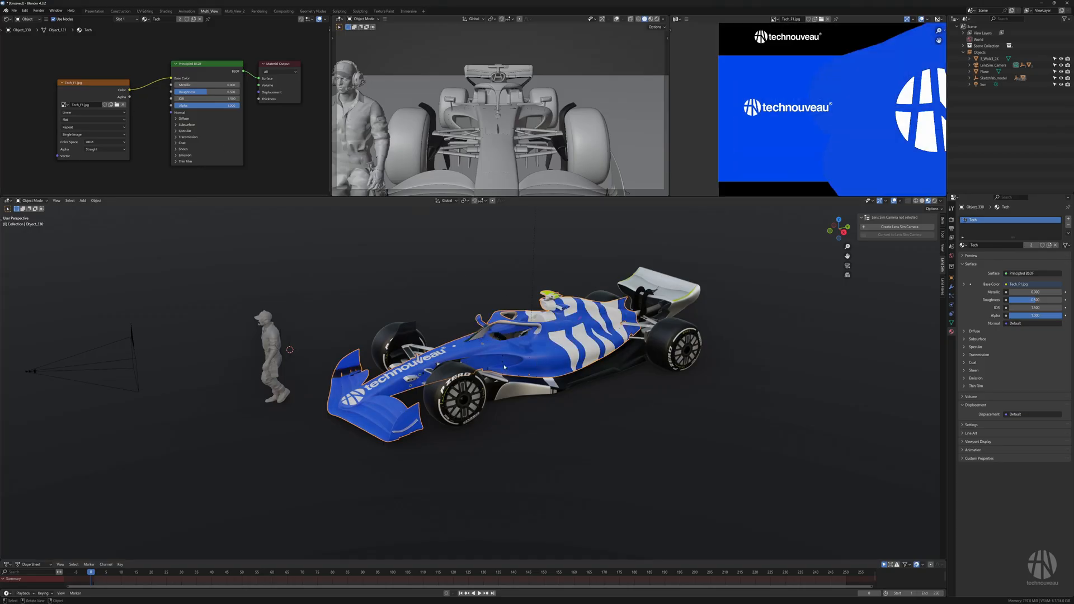
left_click_drag(480, 342, 493, 322)
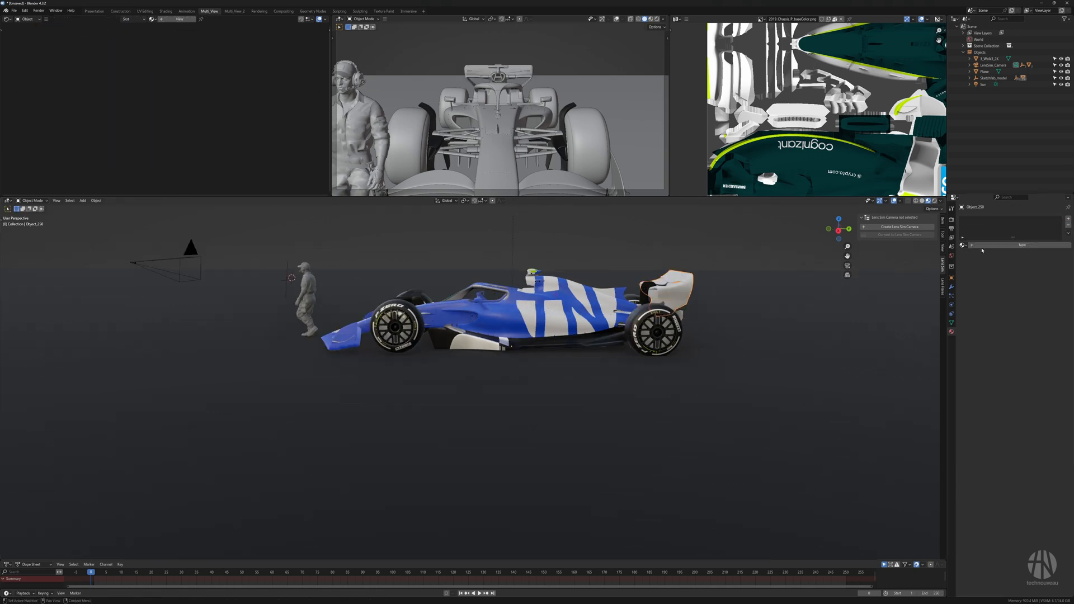
left_click(962, 245)
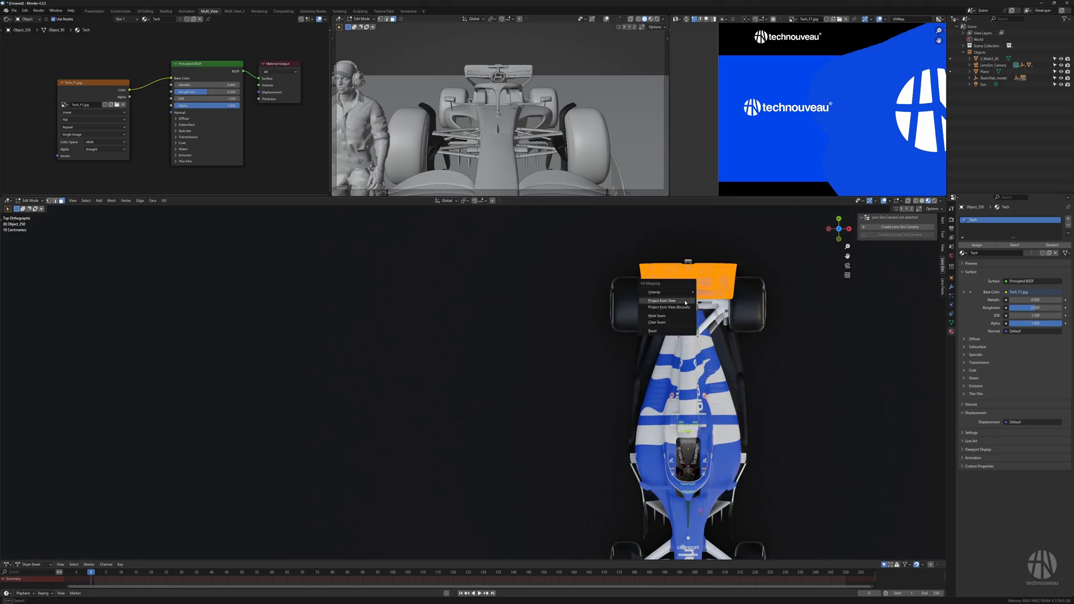
left_click(661, 300)
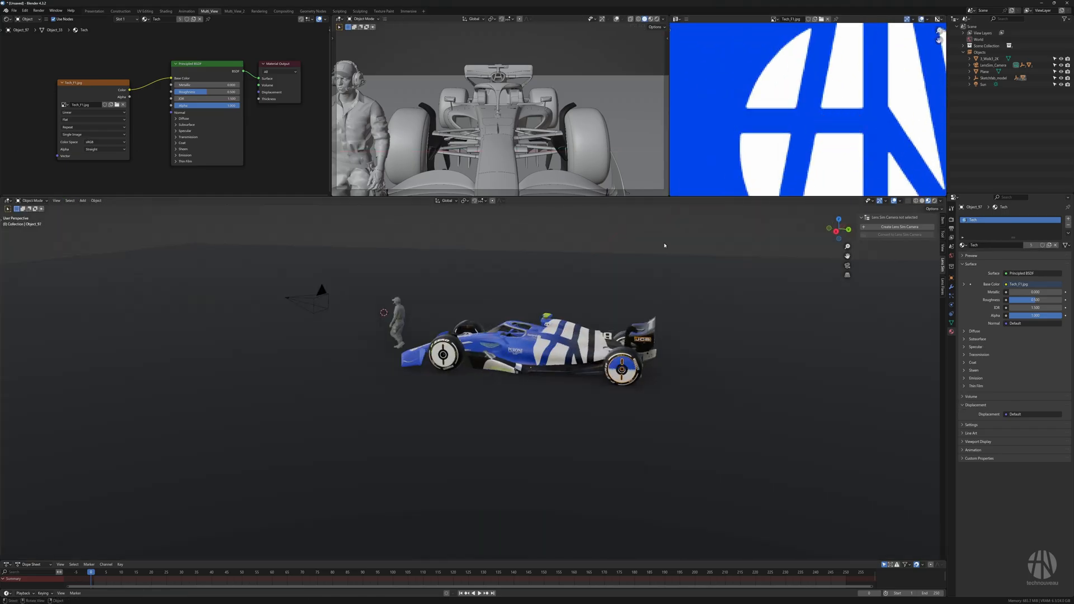
Step: Zoom out in the viewport to review the fully wrapped blue-and-white car
scroll("down", 3)
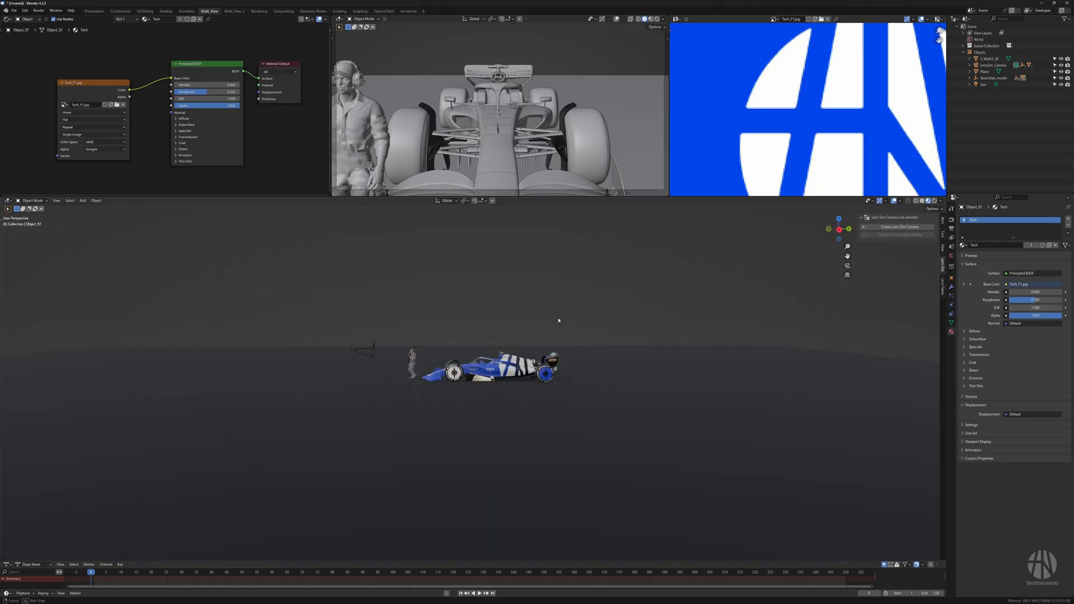